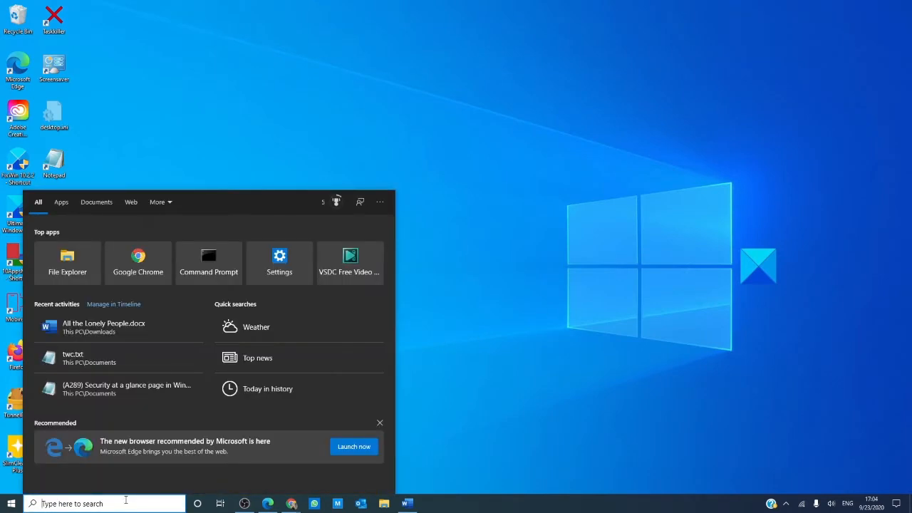
Step: Launch Registry Editor from a taskbar search for 're', then close it
type("re")
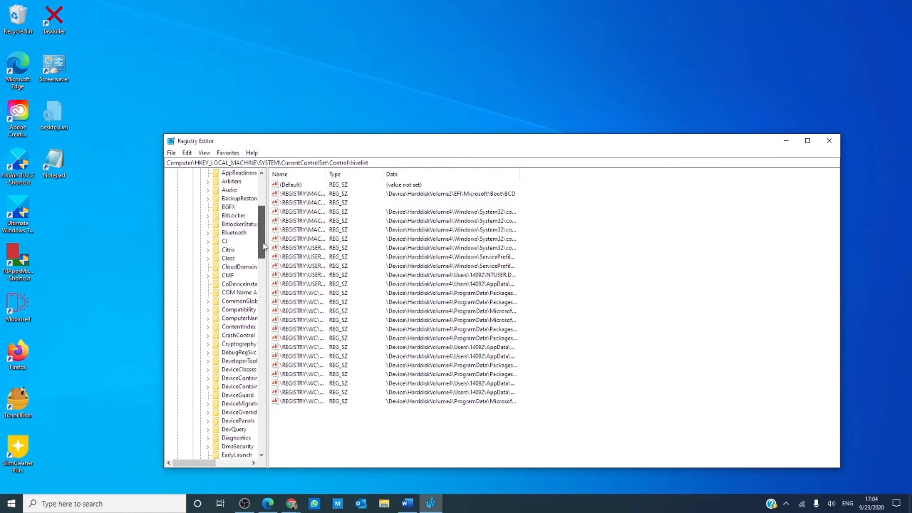
left_click(829, 141)
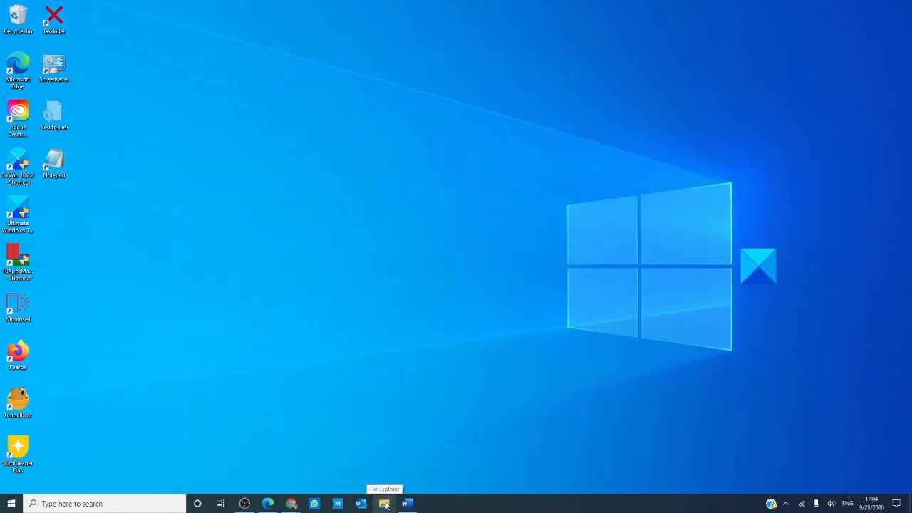
mouse_move(399, 490)
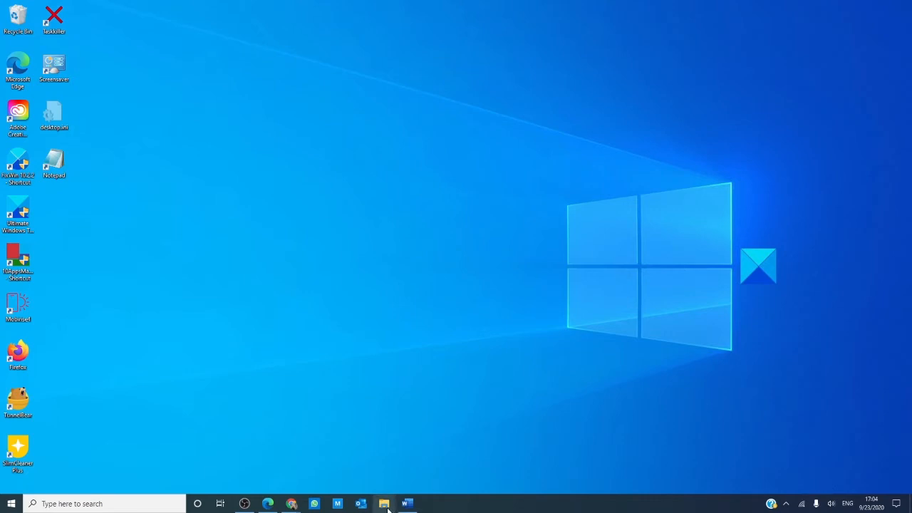
Step: Browse File Explorer into C:\ProgramData\Microsoft\Windows
left_click(385, 504)
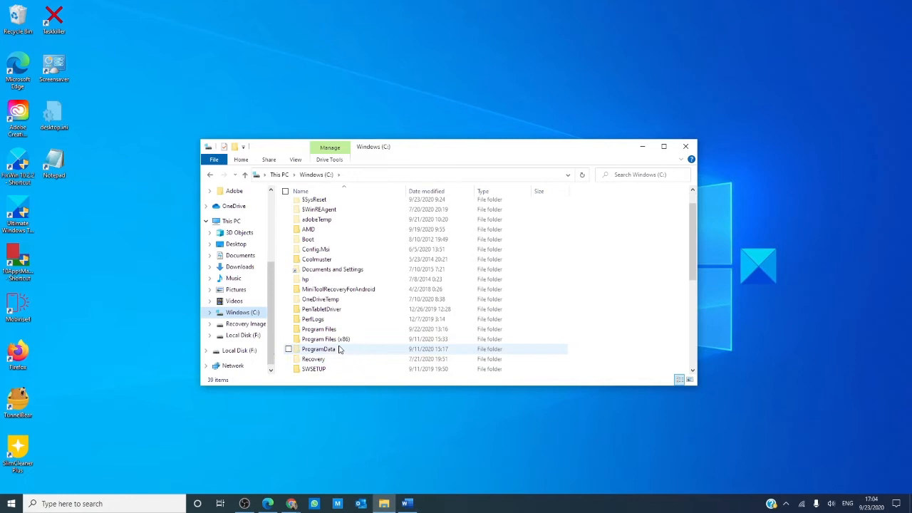
double_click(320, 348)
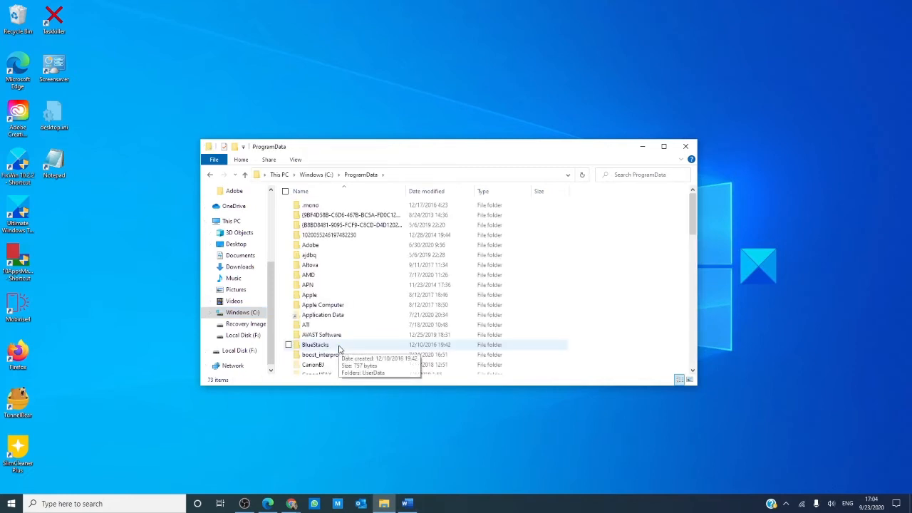
scroll("down", 3)
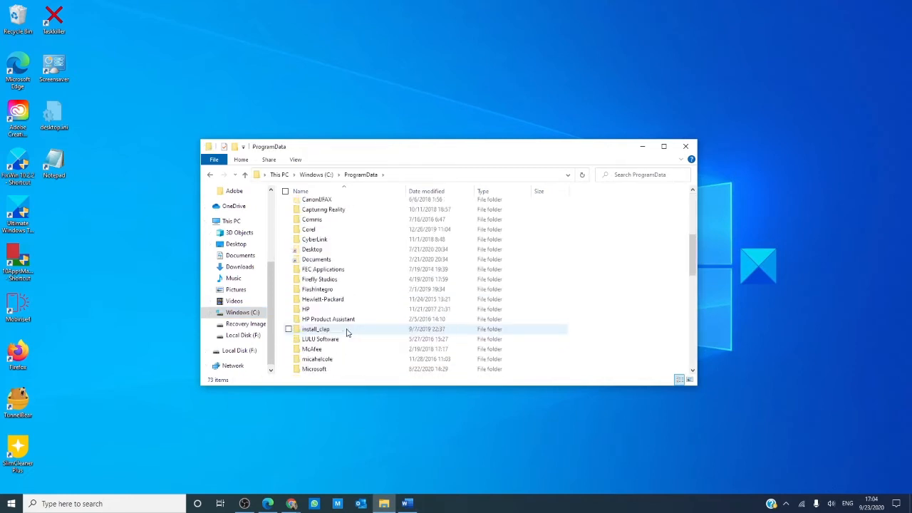
scroll("down", 3)
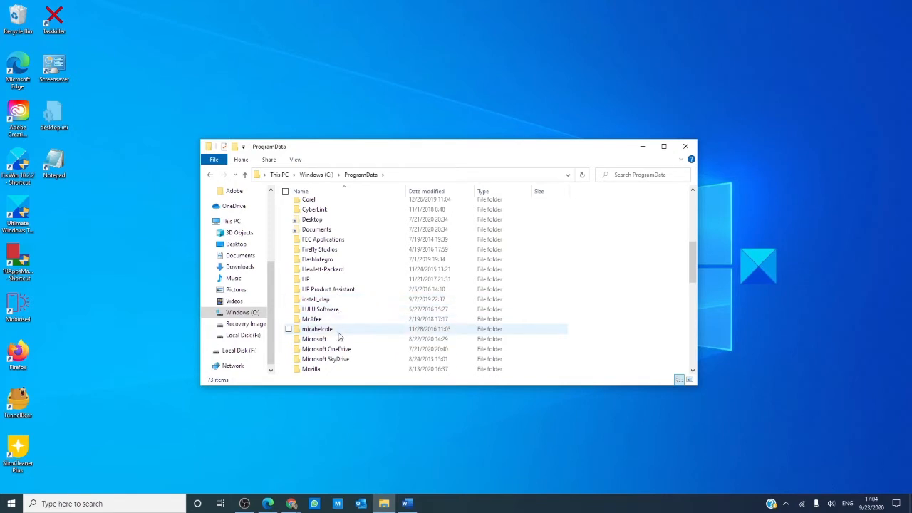
double_click(313, 339)
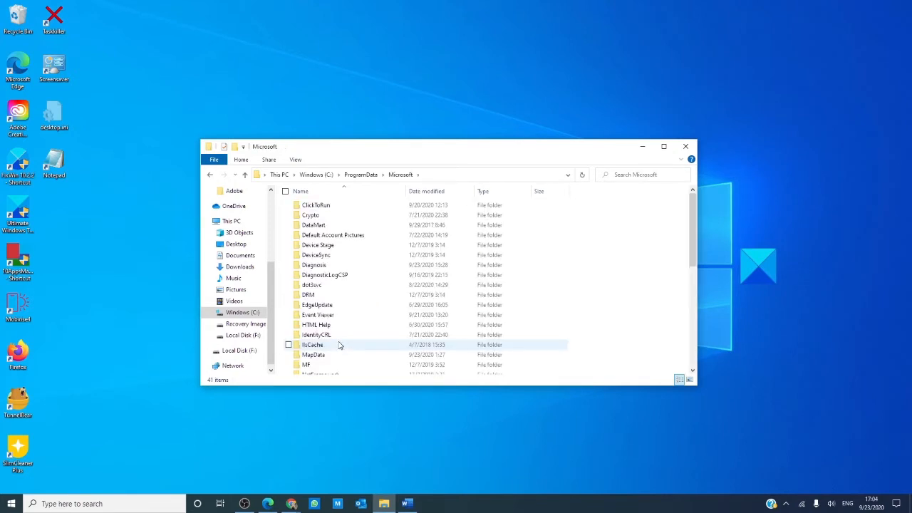
scroll("down", 3)
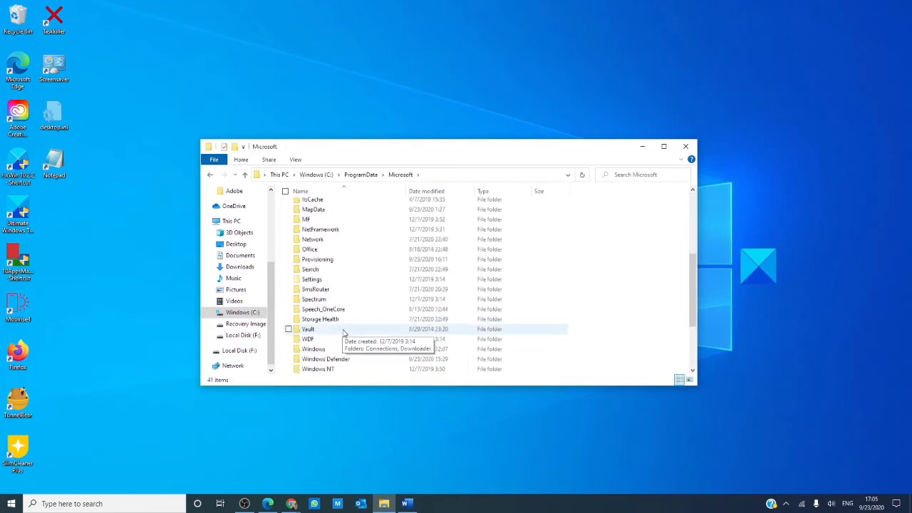
double_click(312, 348)
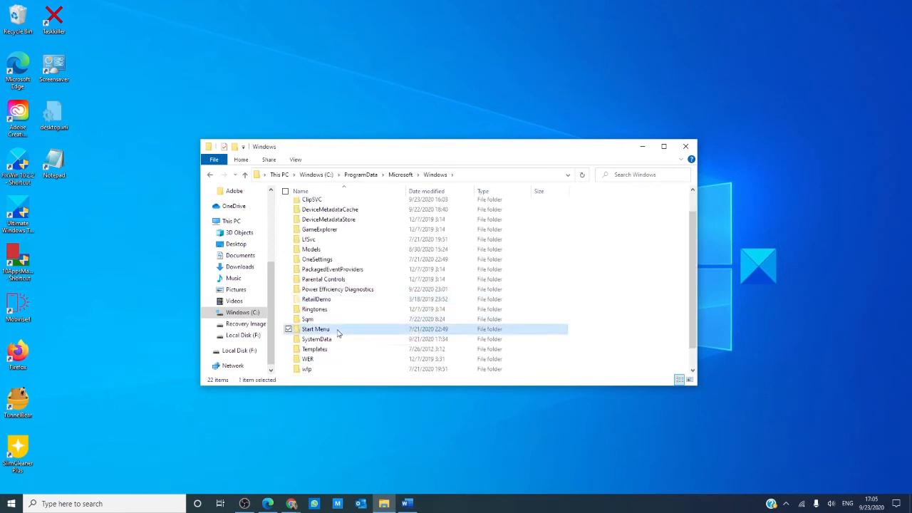
Step: Continue into Start Menu\Programs\Windows Administrative Tools and select the Registry Editor shortcut
double_click(316, 329)
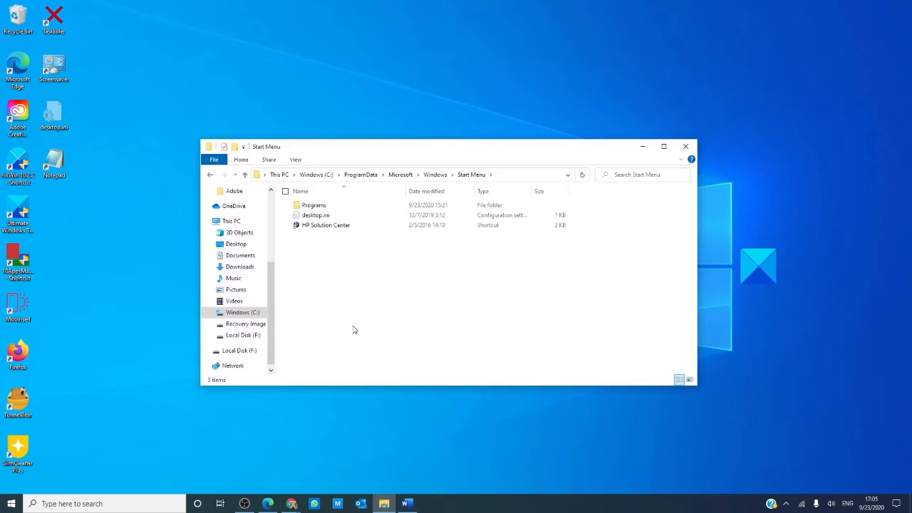
double_click(313, 206)
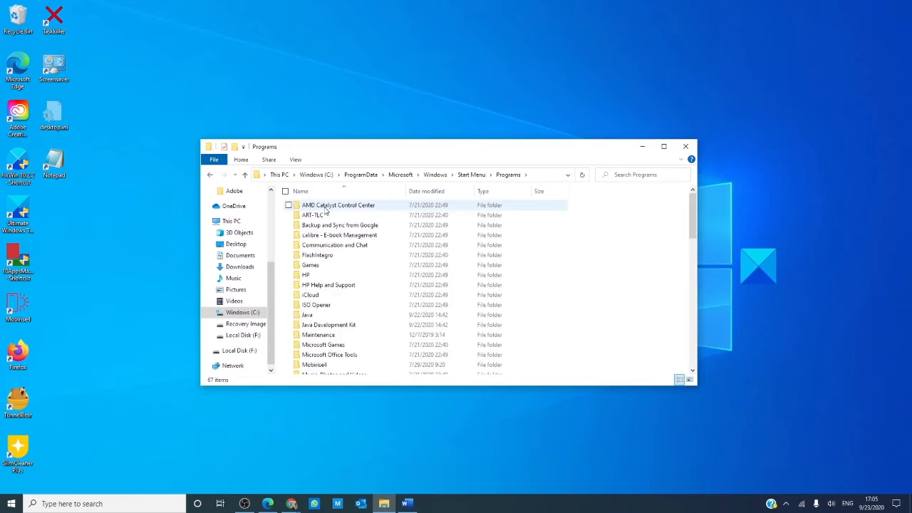
scroll("down", 3)
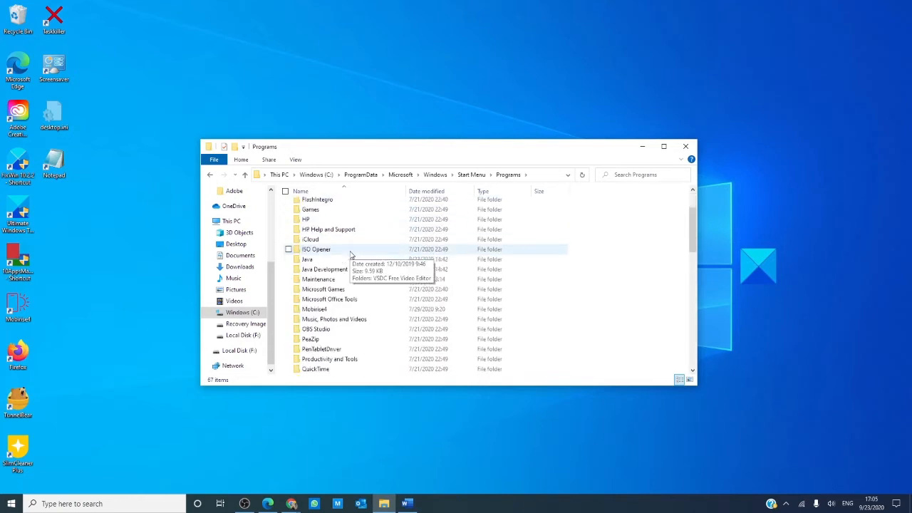
scroll("down", 3)
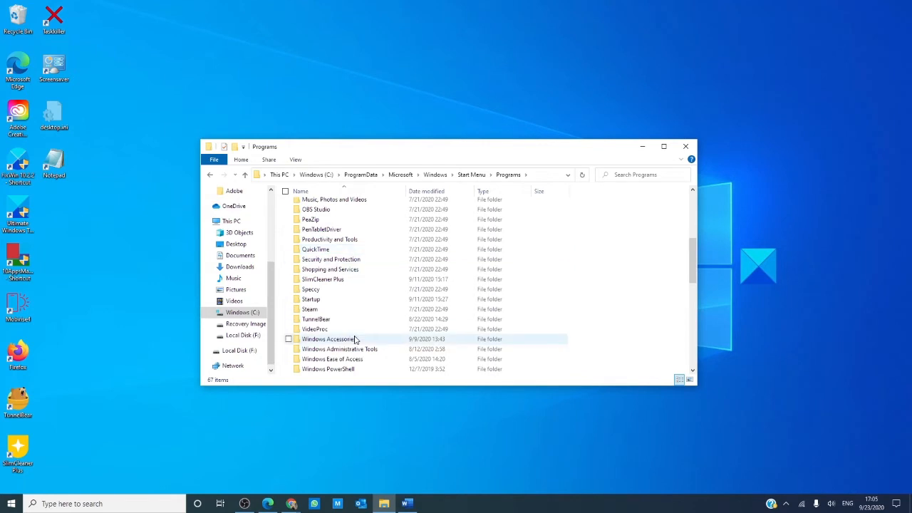
double_click(337, 349)
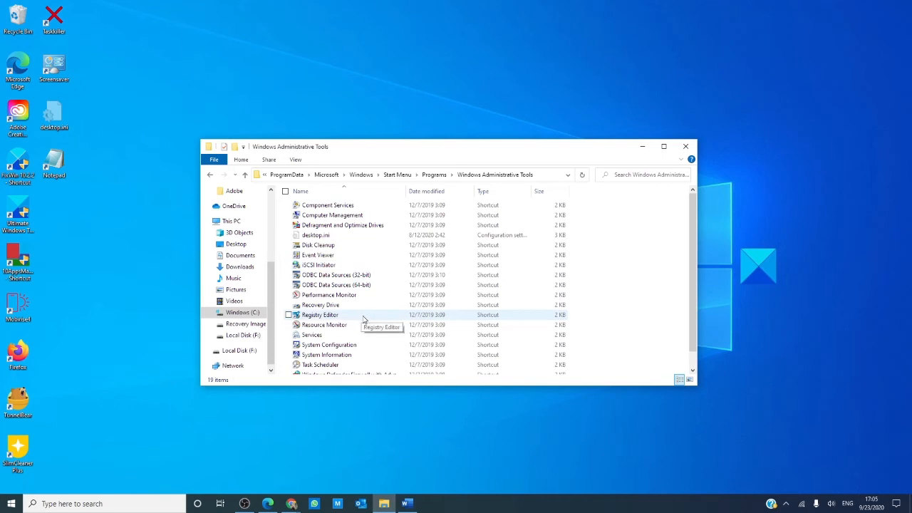
left_click(322, 315)
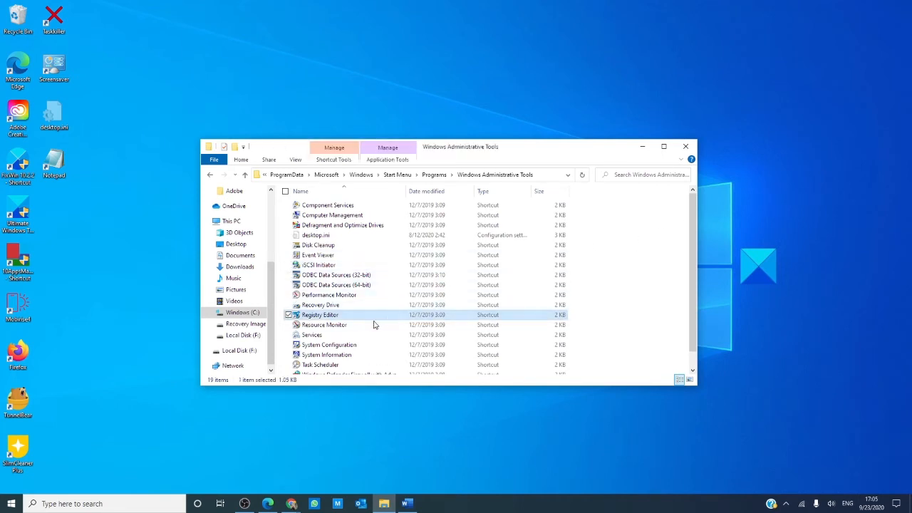
mouse_move(359, 319)
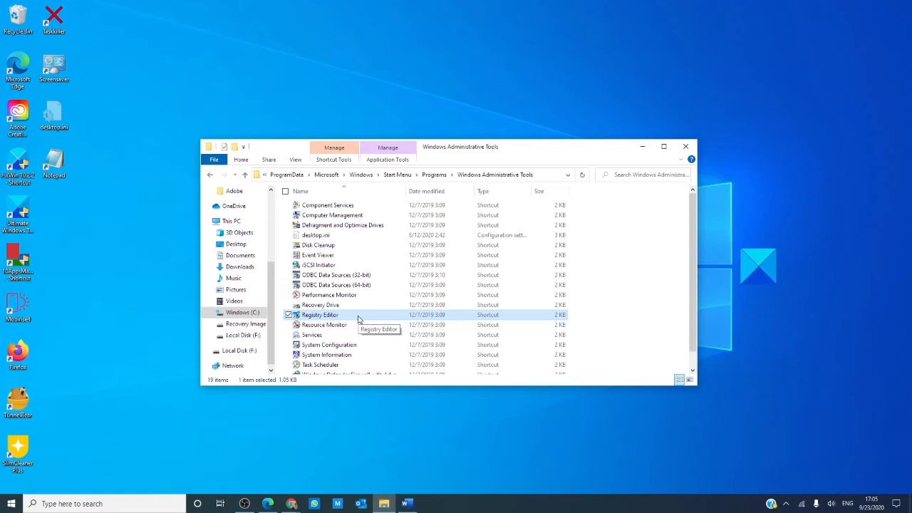
mouse_move(358, 317)
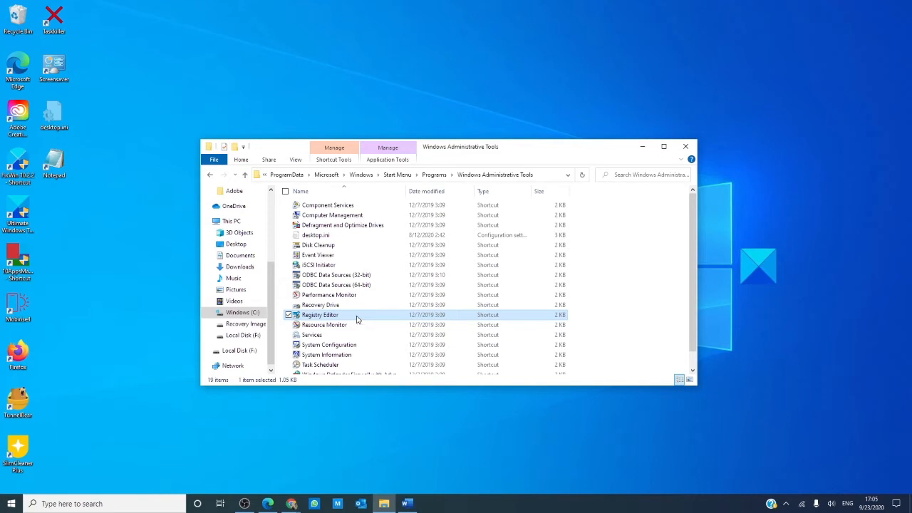
Step: Send the Registry Editor shortcut to the desktop and close File Explorer
right_click(322, 315)
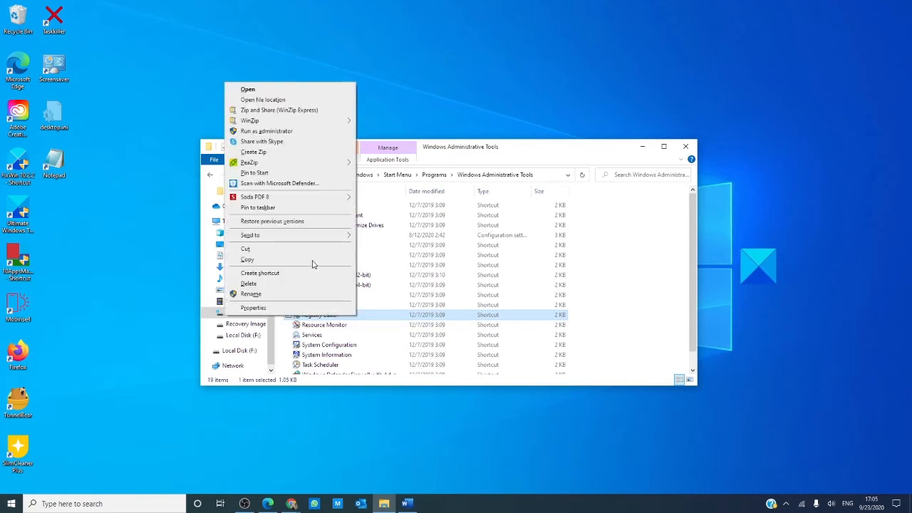
left_click(251, 234)
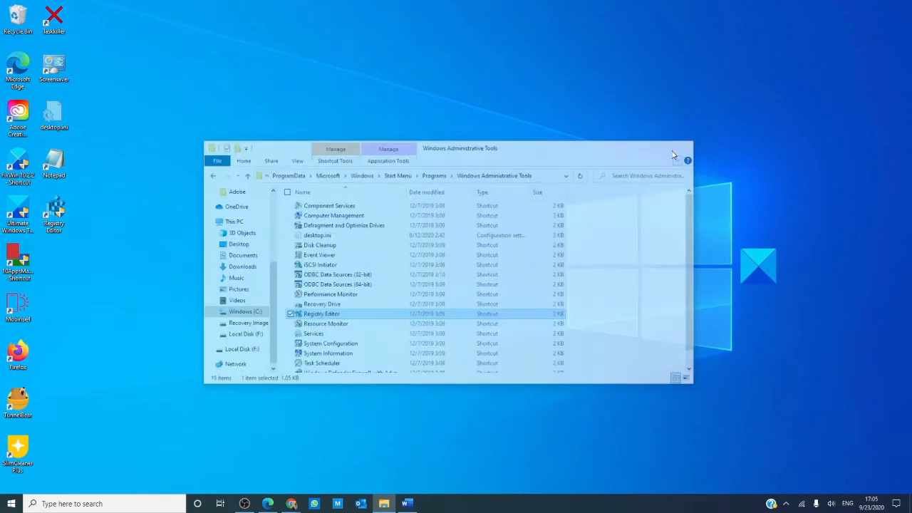
left_click(673, 154)
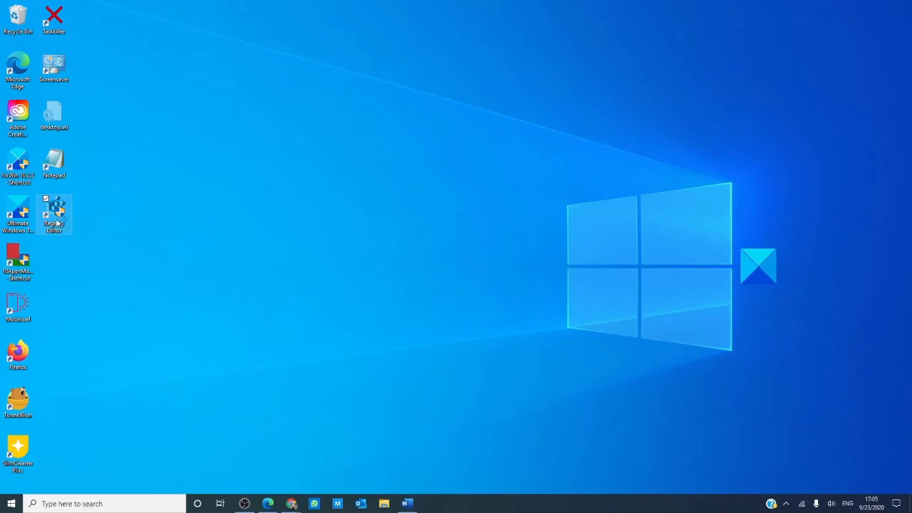
Step: Launch Registry Editor from the new desktop shortcut, then close it
double_click(55, 211)
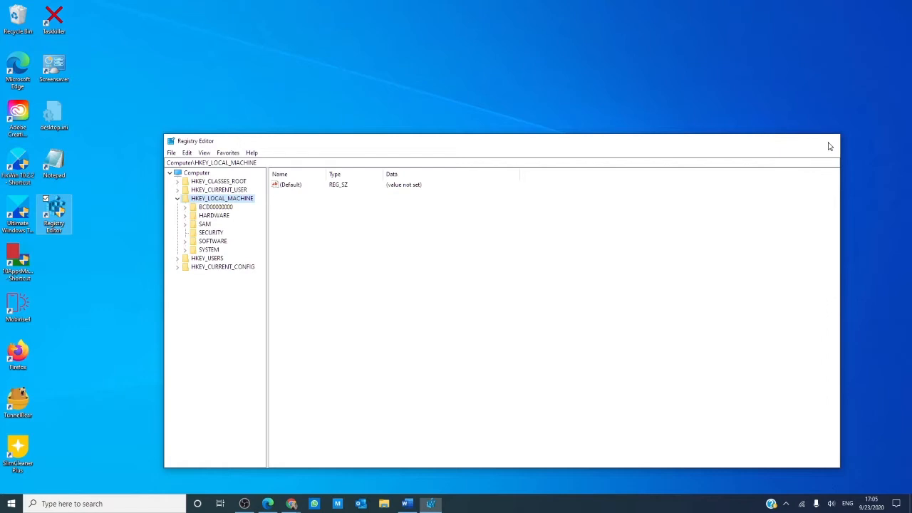
left_click(829, 145)
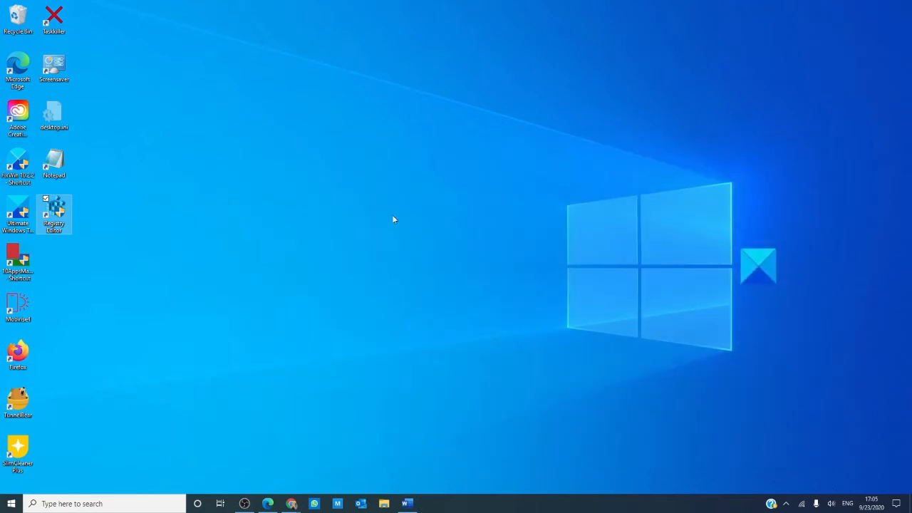
mouse_move(195, 227)
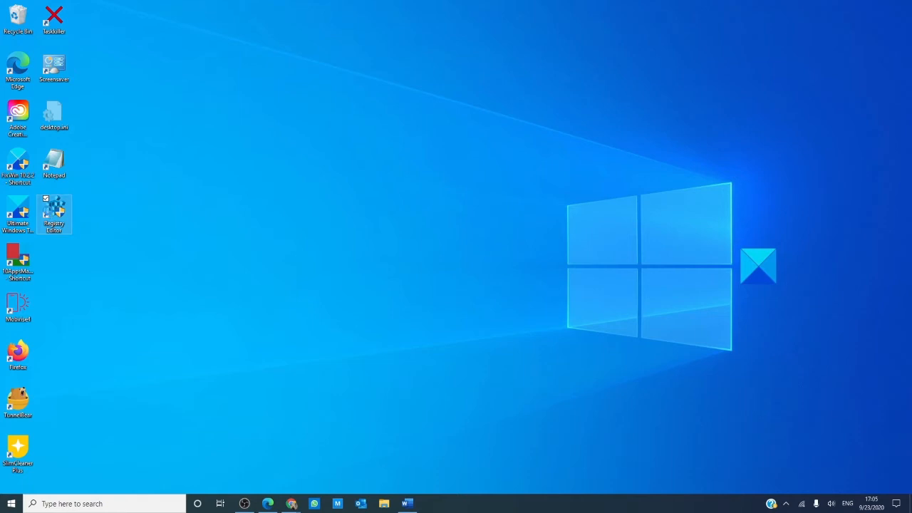
Step: Assign a Ctrl+Alt shortcut key in the desktop shortcut's Properties
right_click(54, 211)
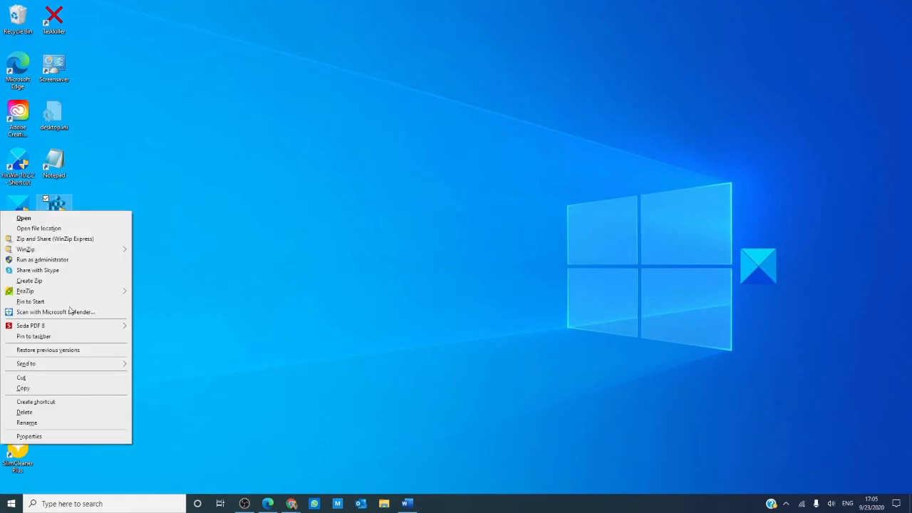
left_click(28, 437)
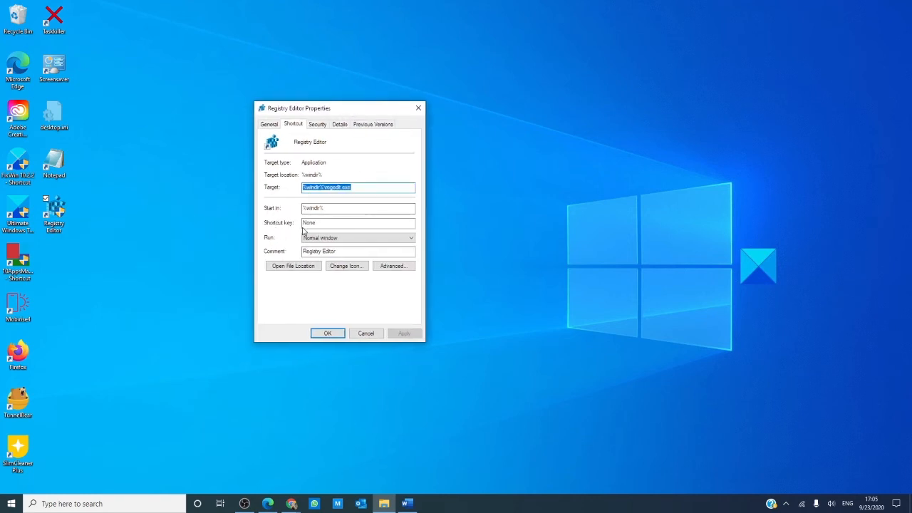
mouse_move(325, 226)
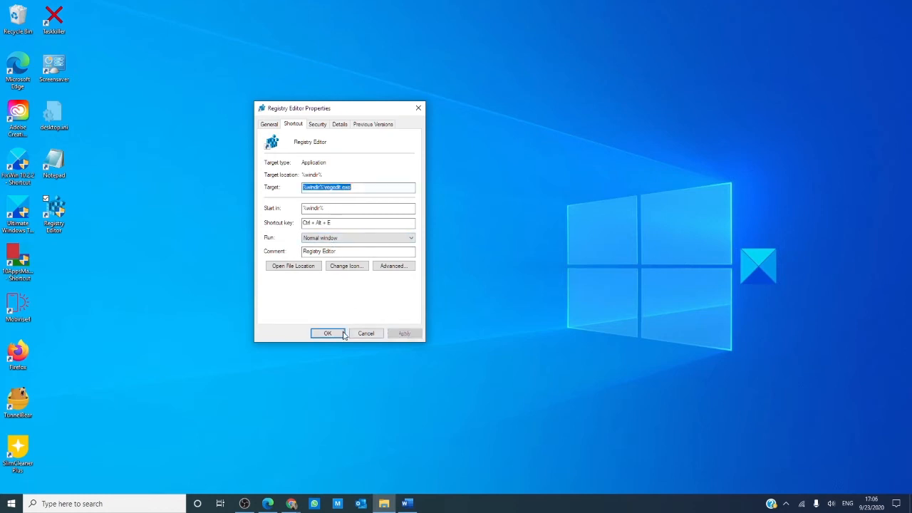
left_click(328, 333)
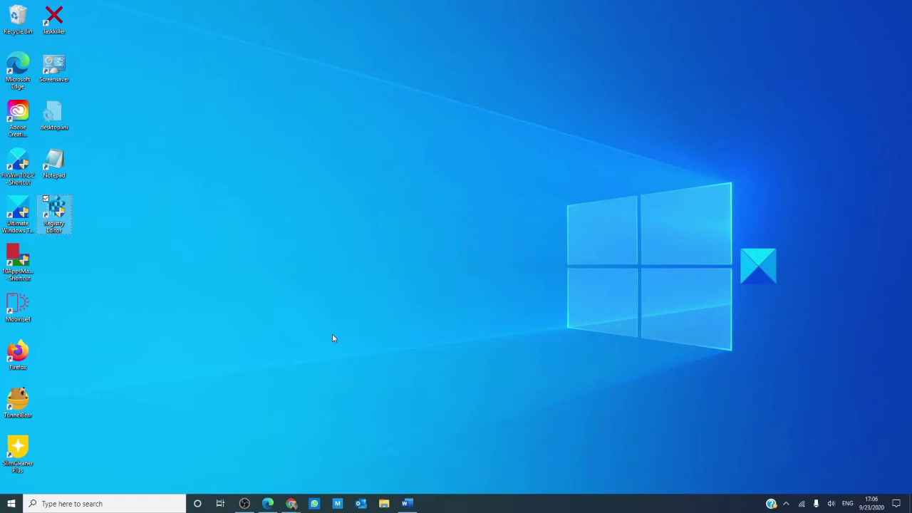
Step: Launch Registry Editor from the desktop shortcut, then close it
double_click(54, 211)
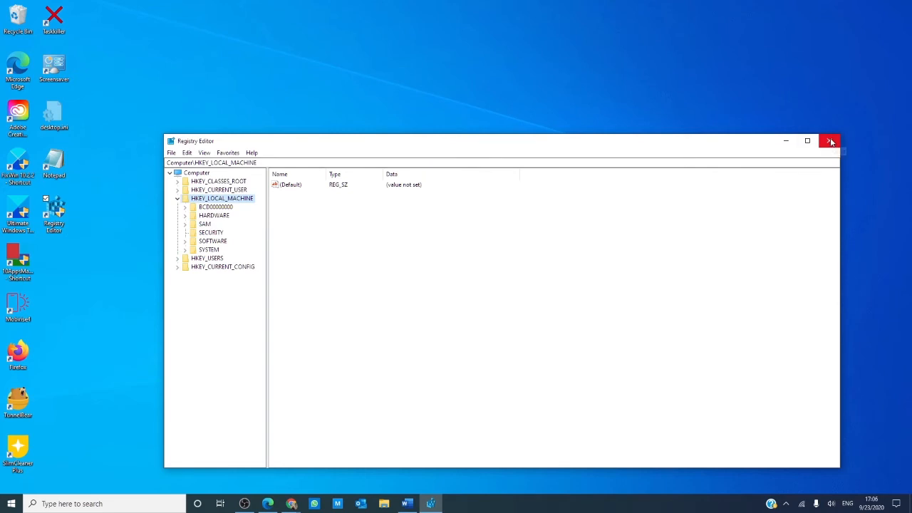
left_click(829, 141)
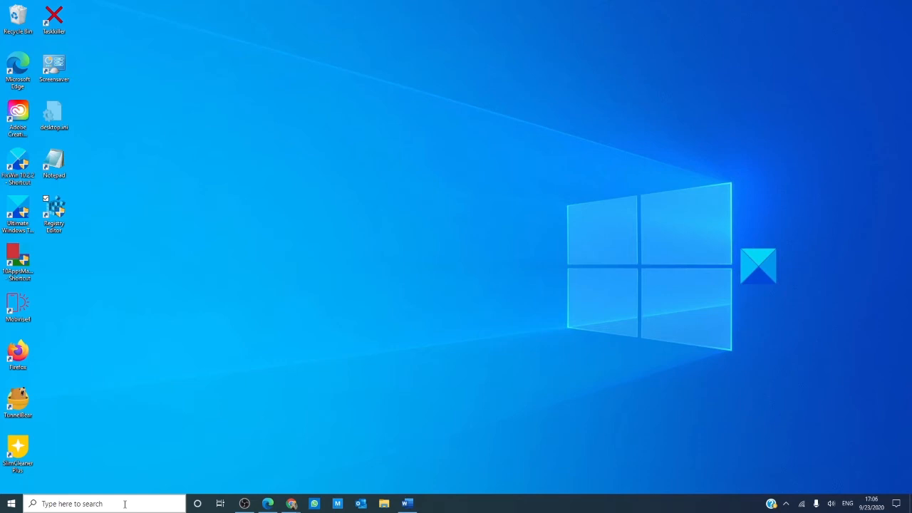
Step: Launch Command Prompt from the Windows search panel
left_click(100, 504)
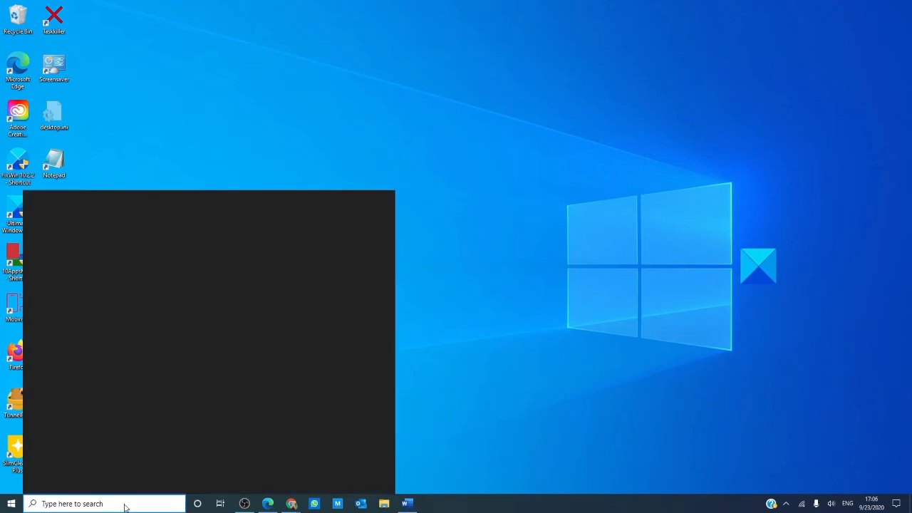
left_click(103, 504)
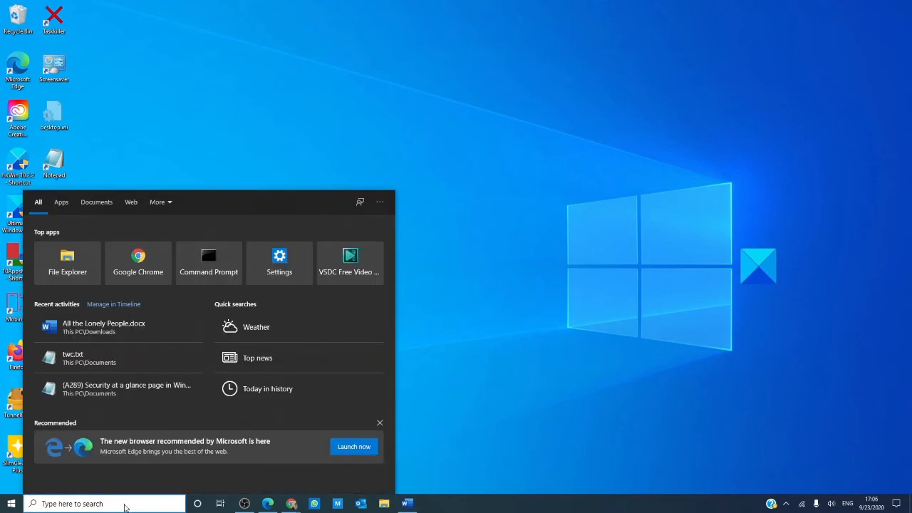
left_click(208, 254)
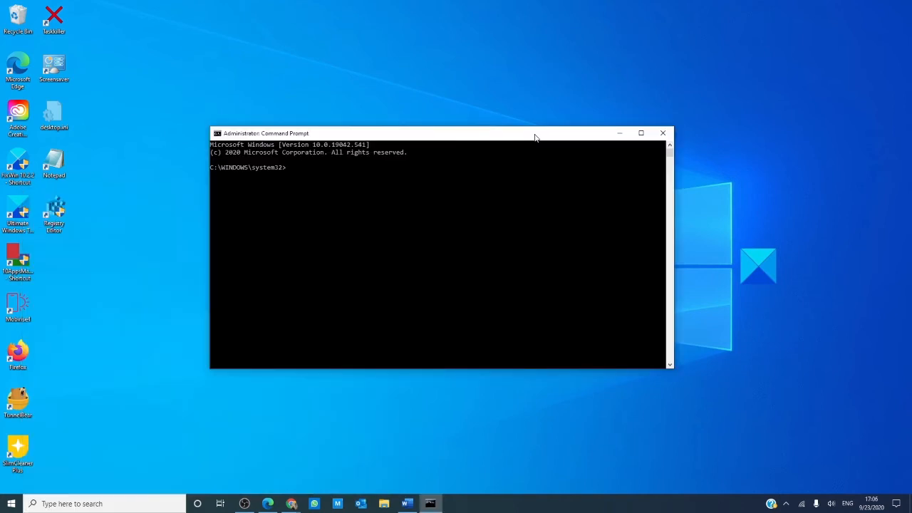
Step: Run the regedit command in Command Prompt, then close the prompt
type("re")
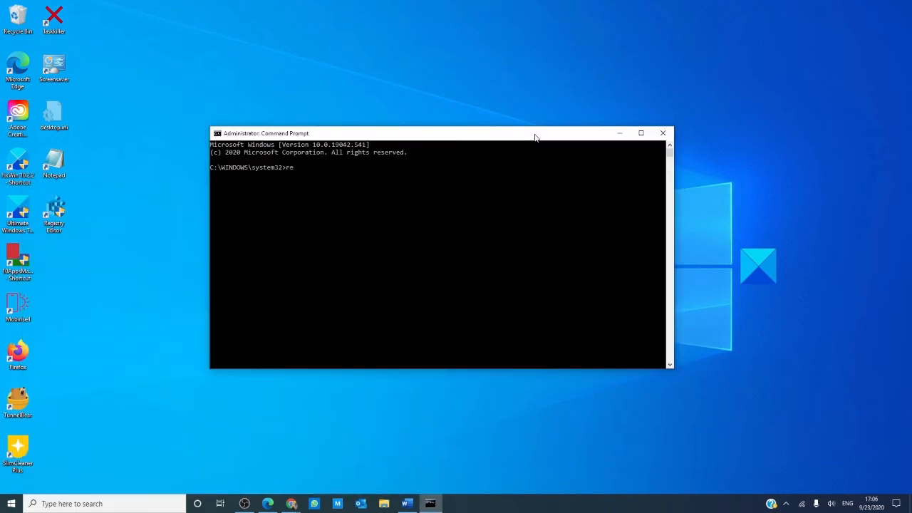
type("ged")
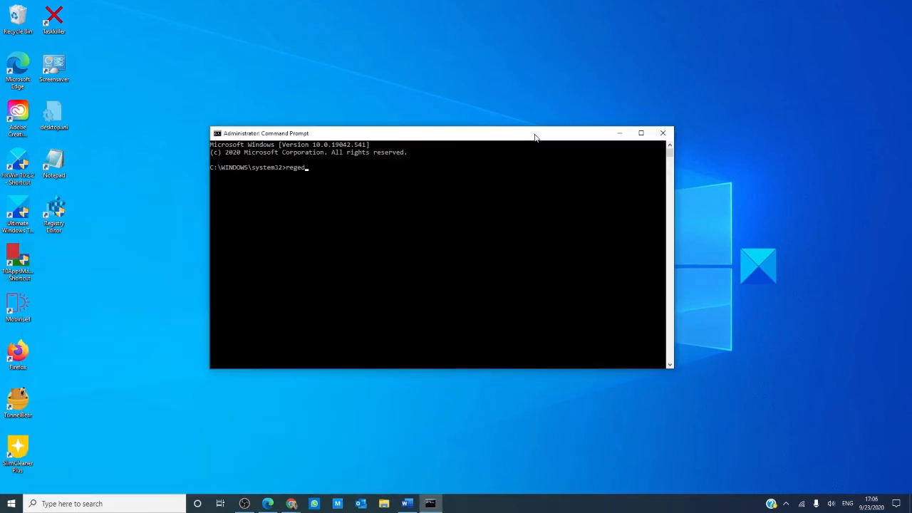
type("it")
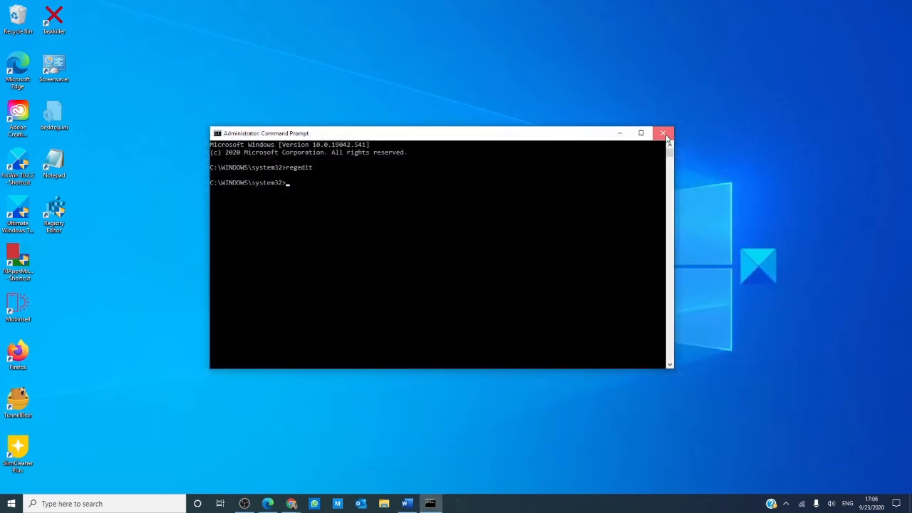
left_click(662, 134)
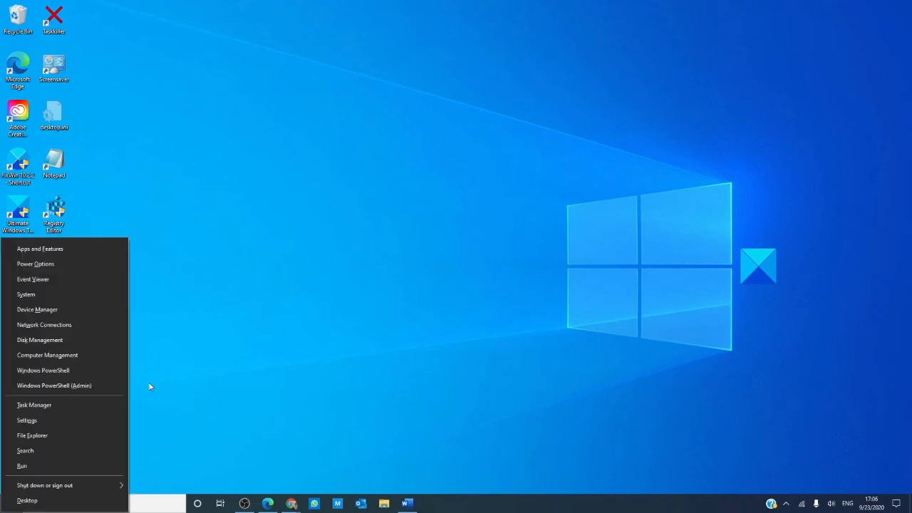
Step: Run regedit in an administrator Windows PowerShell session to launch Registry Editor
left_click(54, 385)
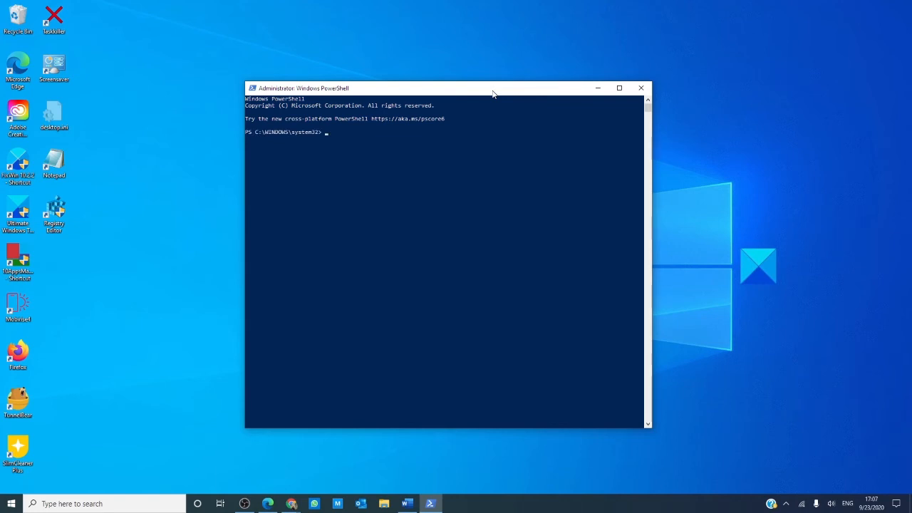
type("regedit")
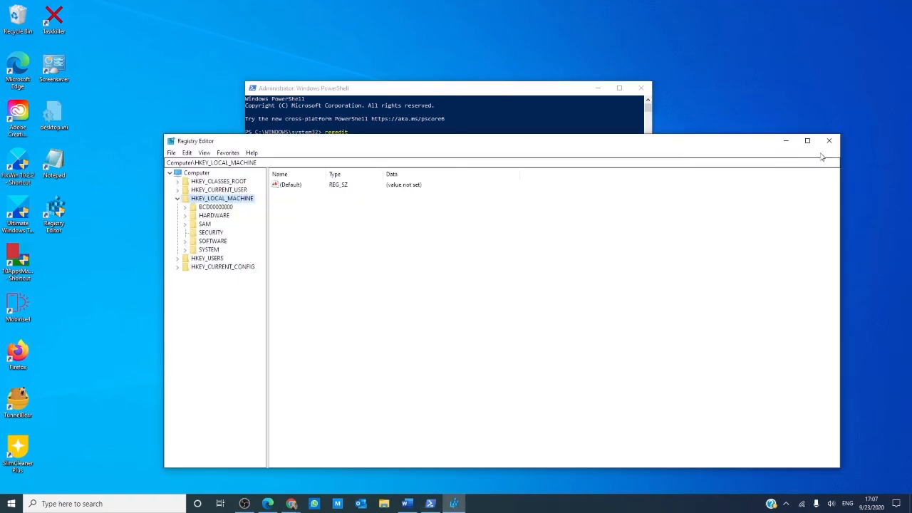
mouse_move(830, 141)
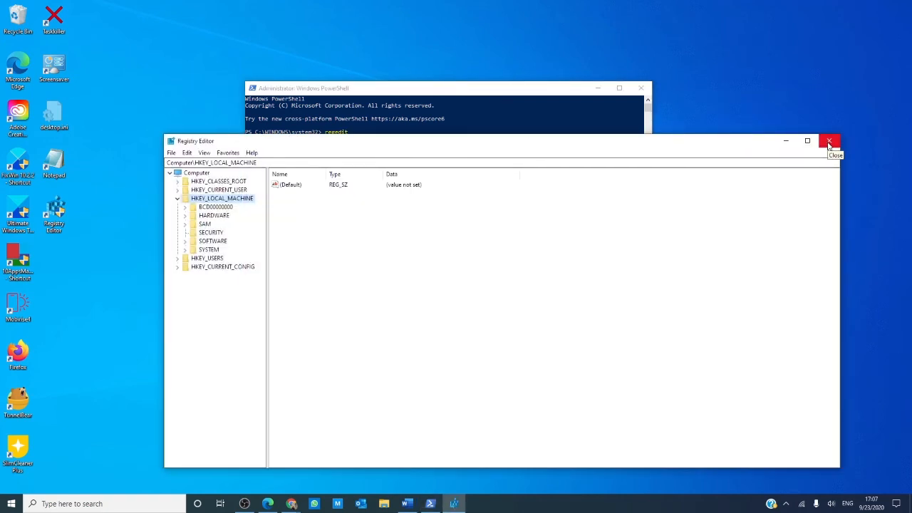
Step: Close Registry Editor, relaunch it with regedit from the Run dialog, then close it again
left_click(829, 141)
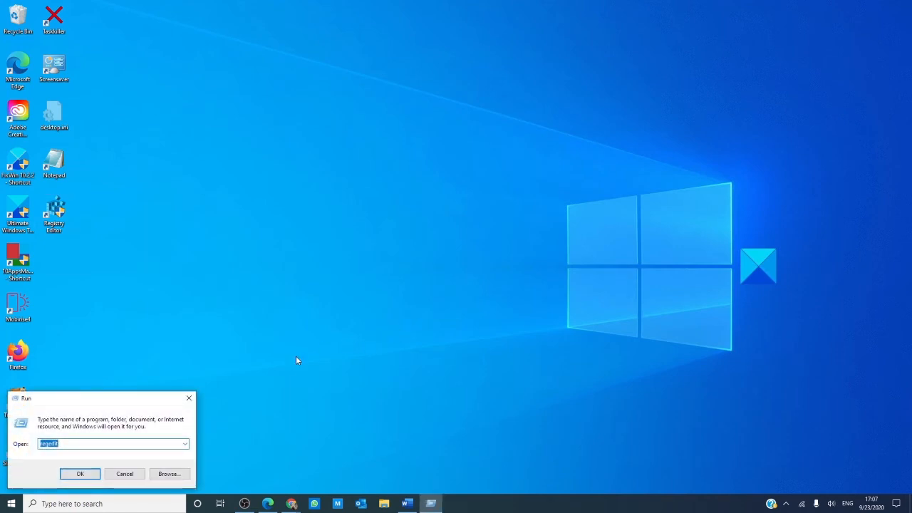
type("reged")
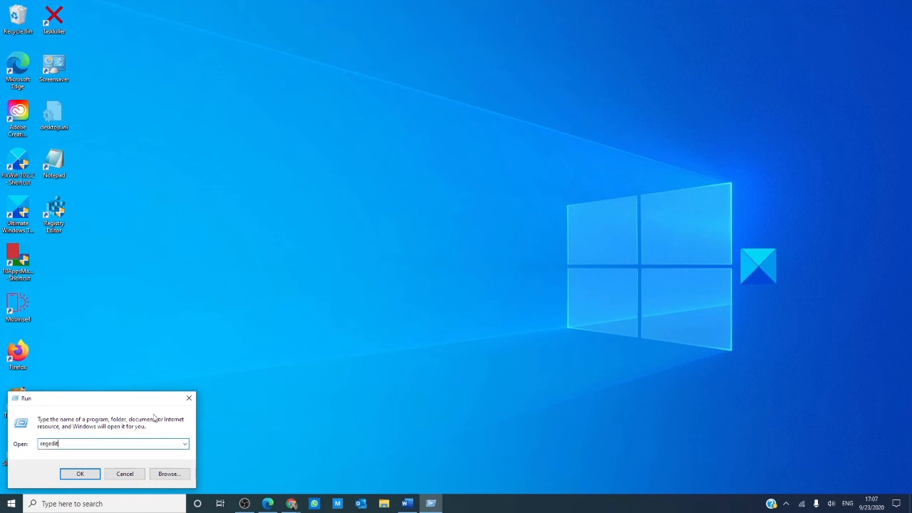
left_click(80, 473)
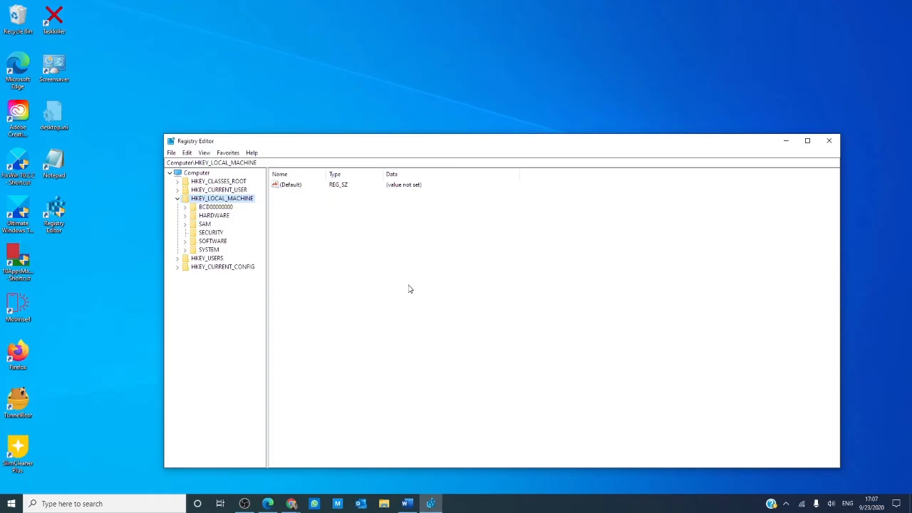
left_click(829, 141)
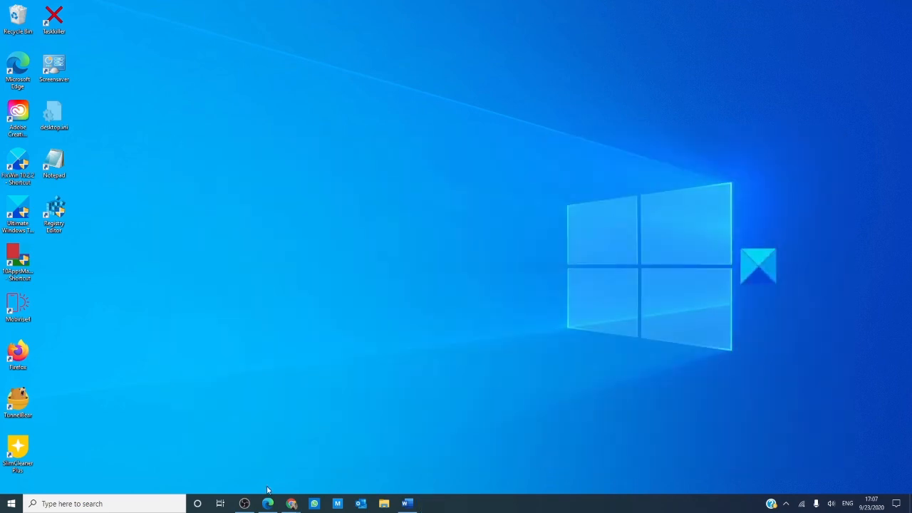